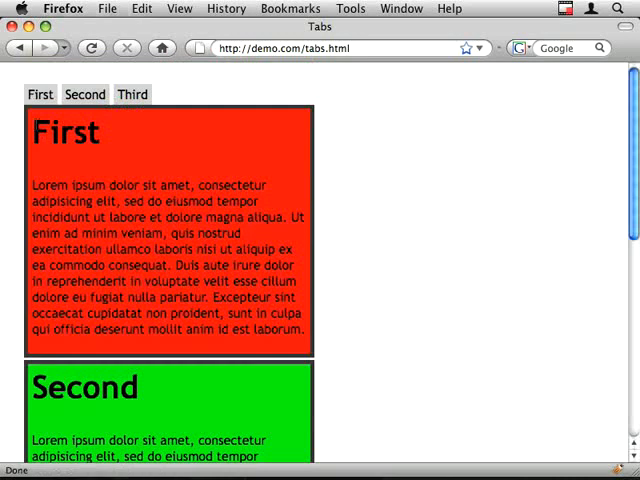
Step: Run $('li') in the Firebug console, returning three list items
scroll("down", 3)
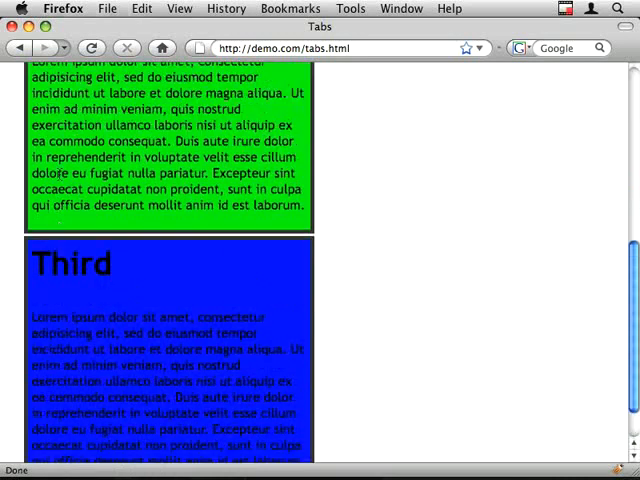
scroll("up", 3)
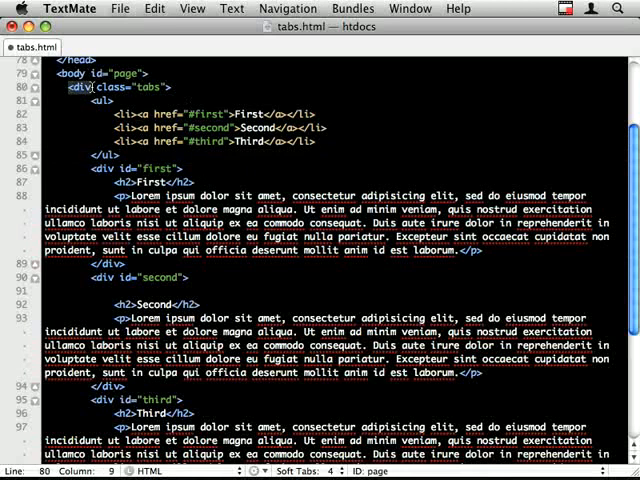
double_click(146, 87)
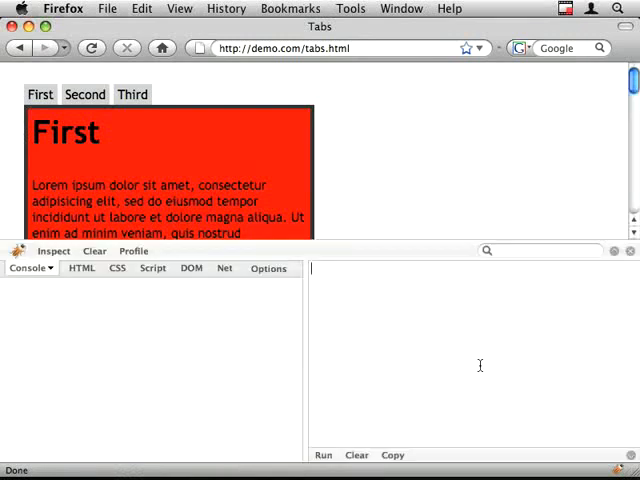
type("$('li')")
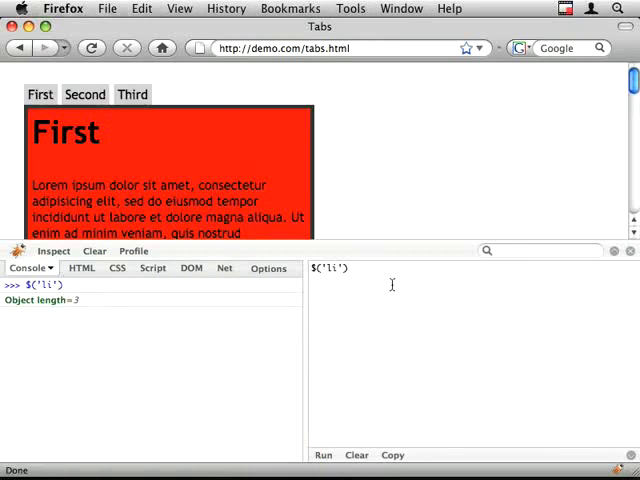
type(".filt")
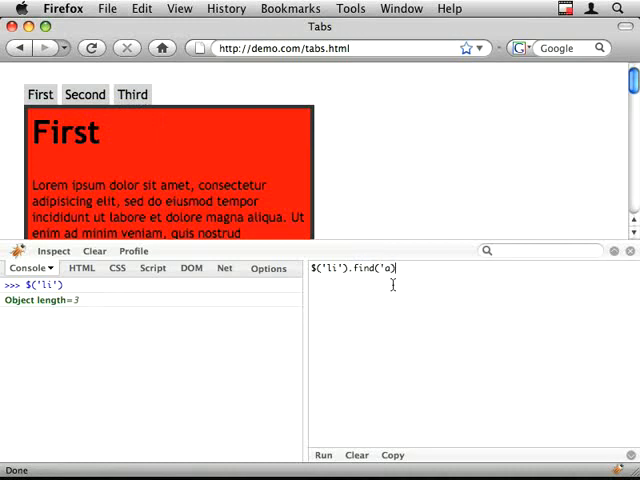
type(")")
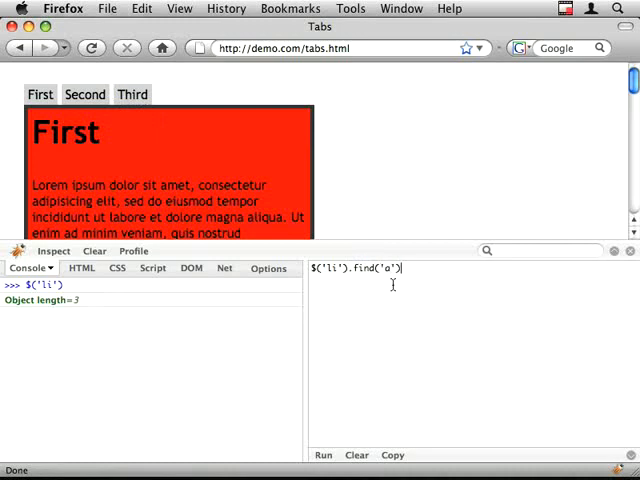
Step: Inspect the returned list items and their links in the DOM and HTML tabs, then return to Console
left_click(183, 268)
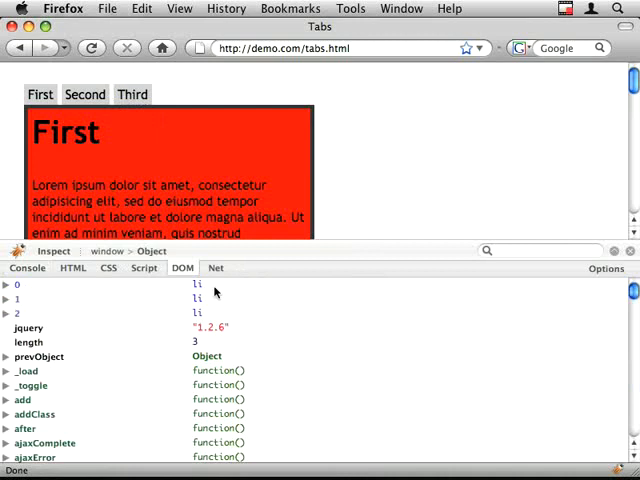
left_click(72, 268)
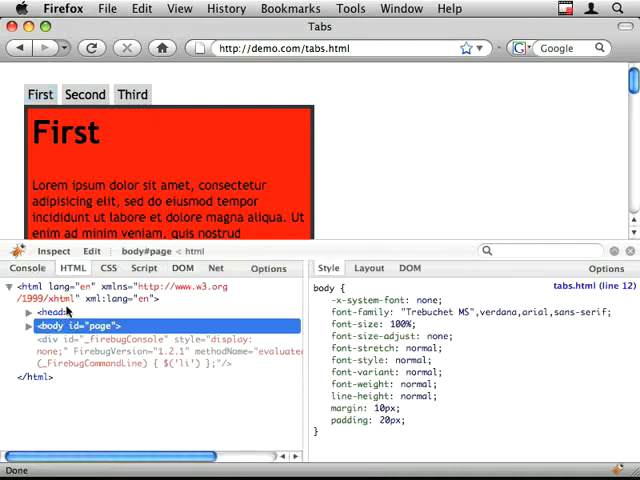
left_click(40, 94)
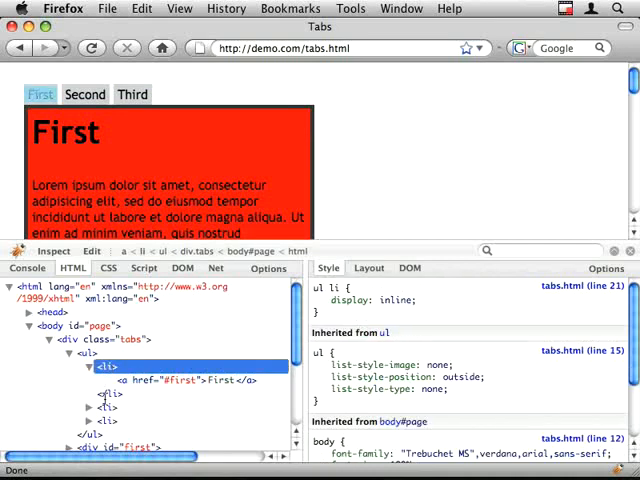
left_click(110, 361)
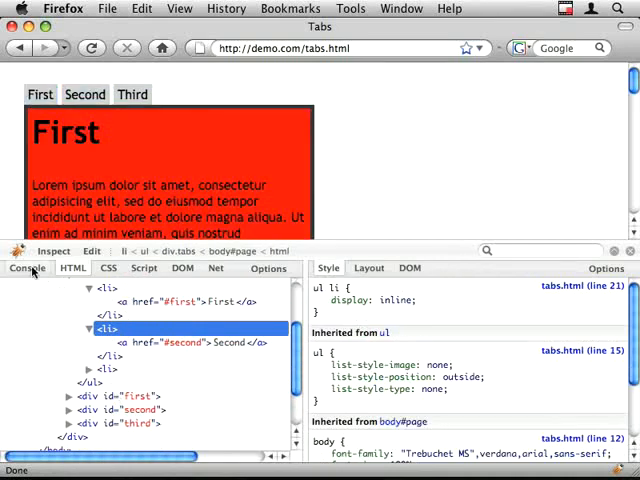
left_click(27, 268)
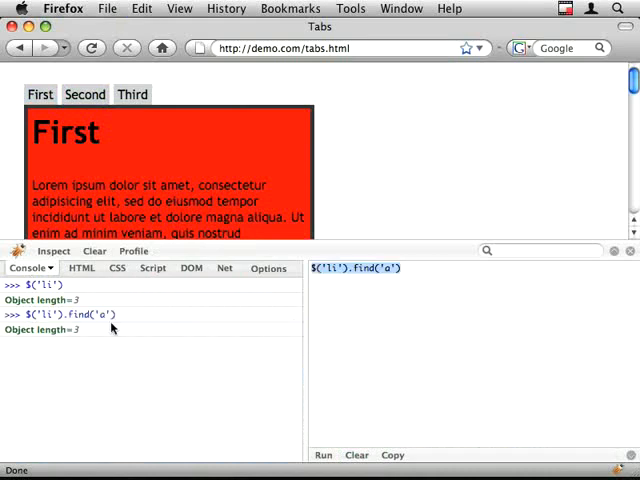
left_click(183, 268)
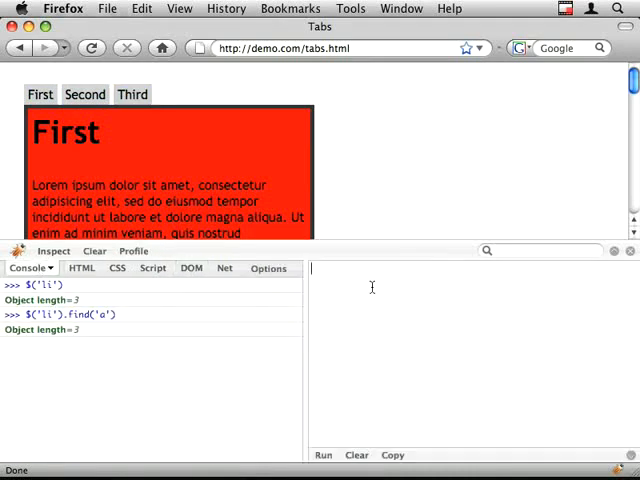
Step: Run $('li').filter('a'); and view its empty, length-0 result in the DOM tab
type("$('li').find('a')")
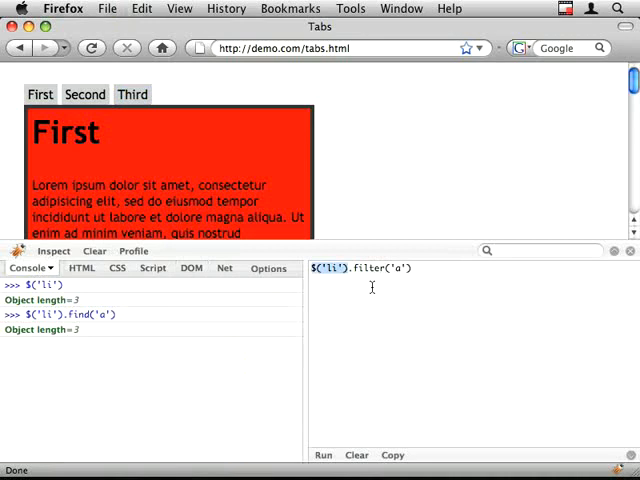
type(";")
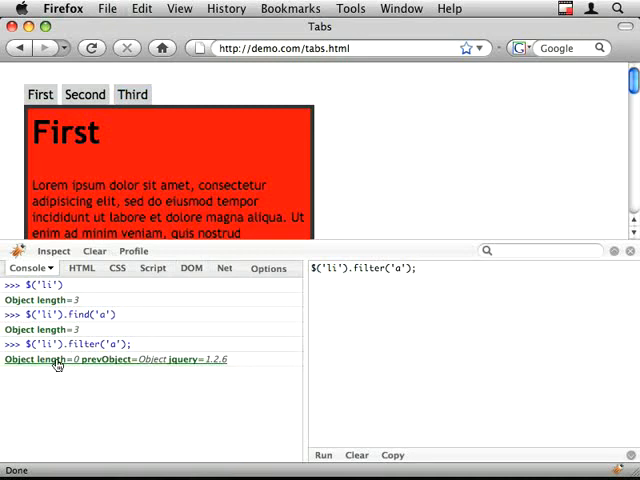
left_click(183, 268)
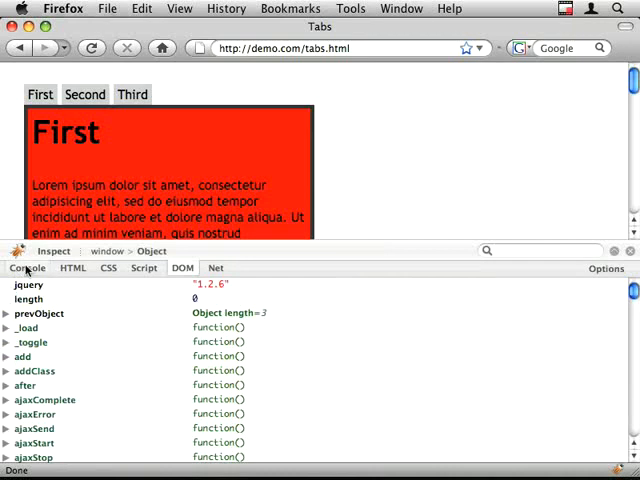
left_click(28, 268)
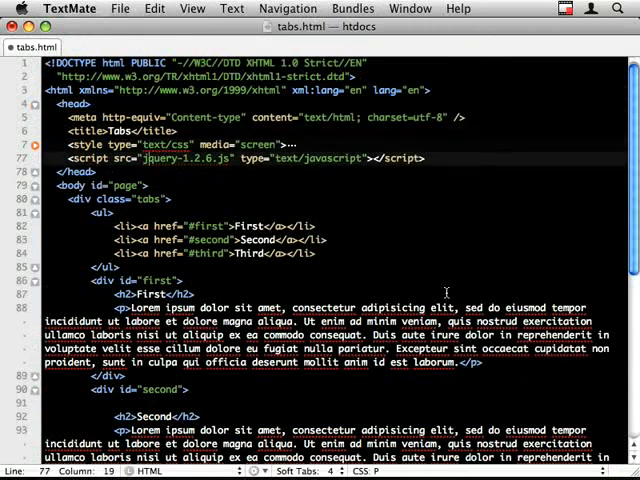
Step: Add a script block defining $.fn.tabs with this.each and a $tabwrapper variable
key("Return")
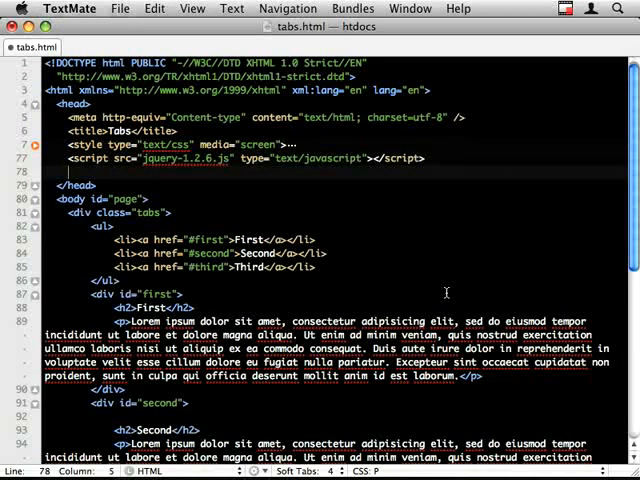
type("script type=\"text/javascript\" charset=\"utf-8\">")
type("$.")
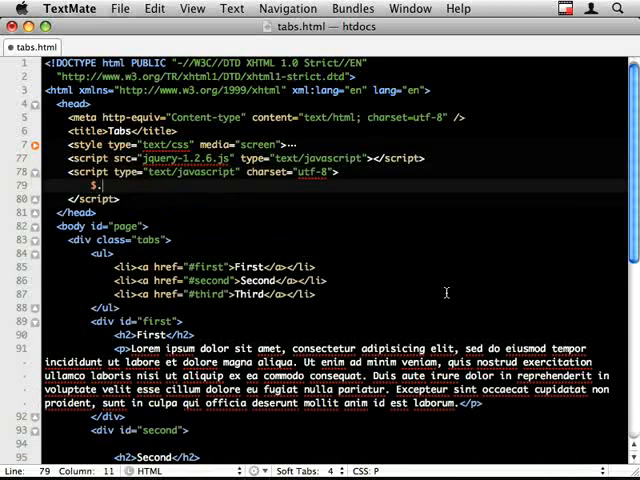
type("fn.tab = function () {")
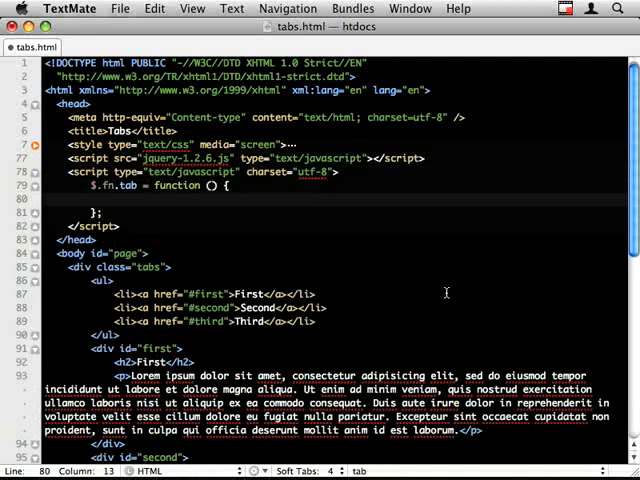
type("return this.")
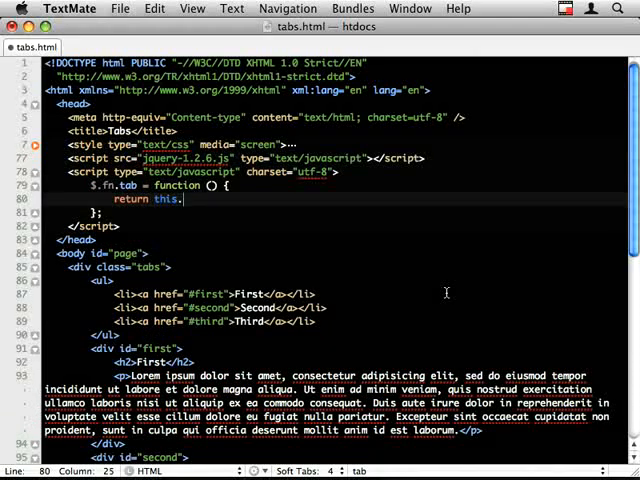
type(".each(fun)")
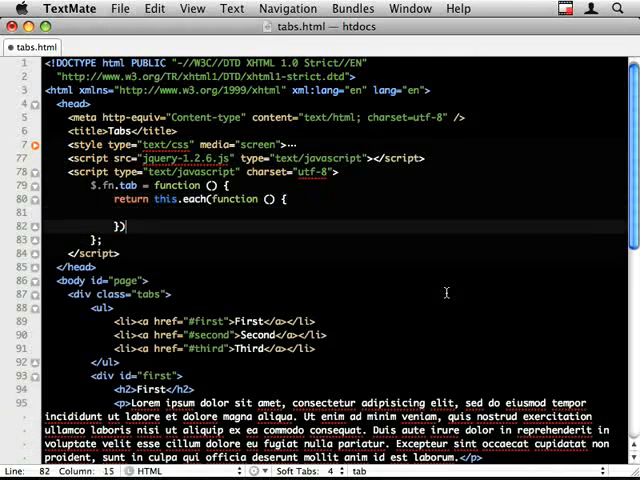
type("var")
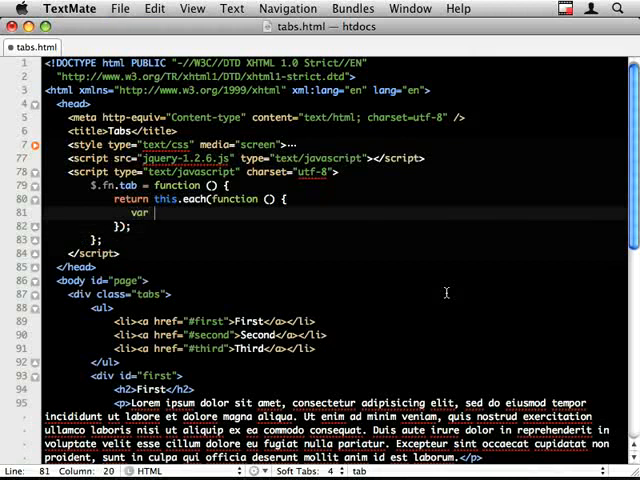
type("$tab")
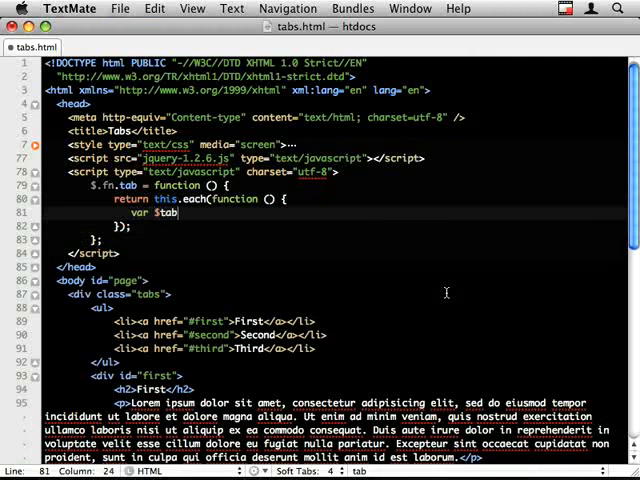
type("wrapper = $(this);")
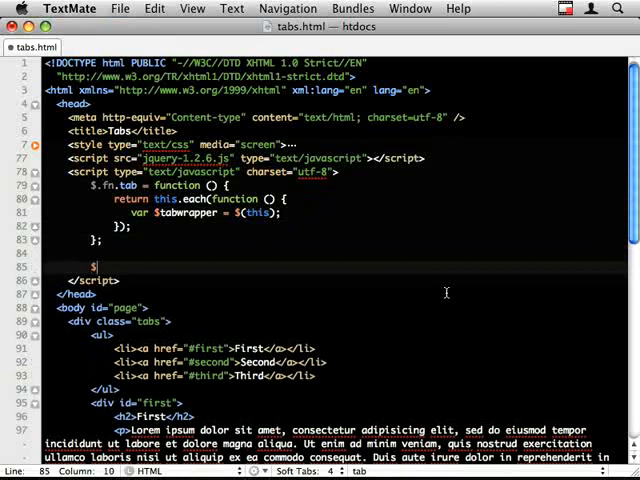
Step: Call $('div.tabs').tabs() on document ready and log $tabwrapper with console.log
type("(document)")
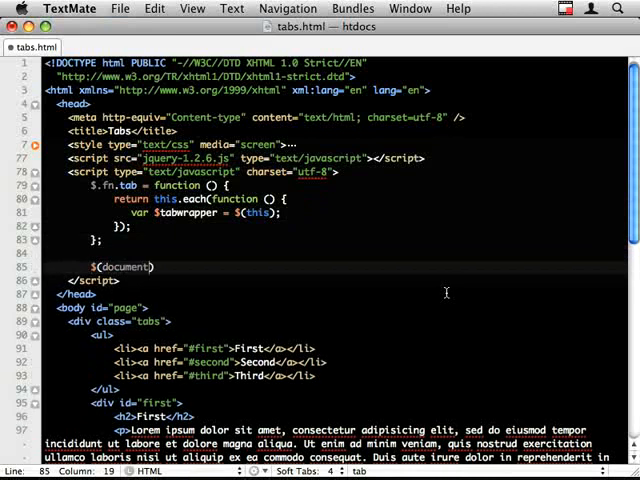
type(".ready(function () {")
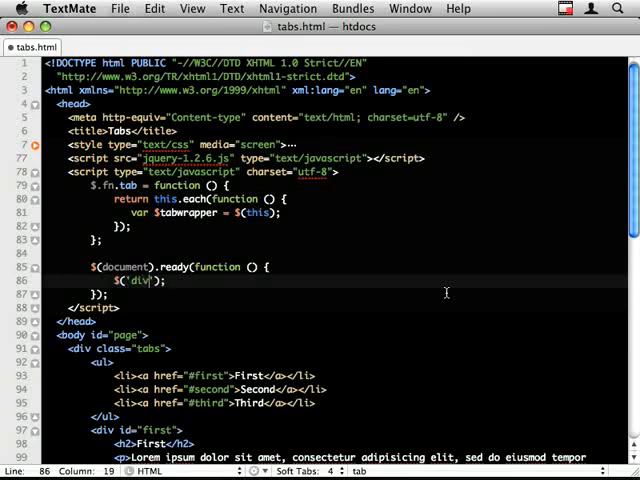
type(".tabs').ta")
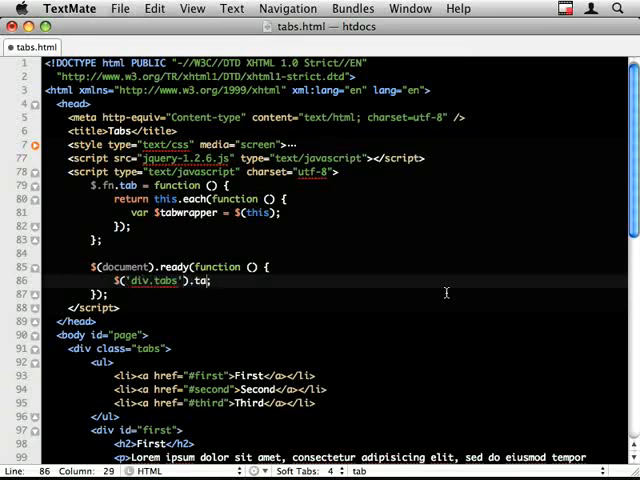
type("bs()")
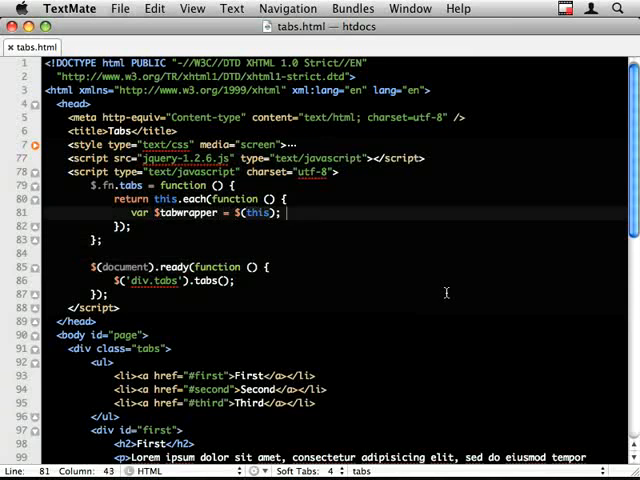
type("console.log($t);")
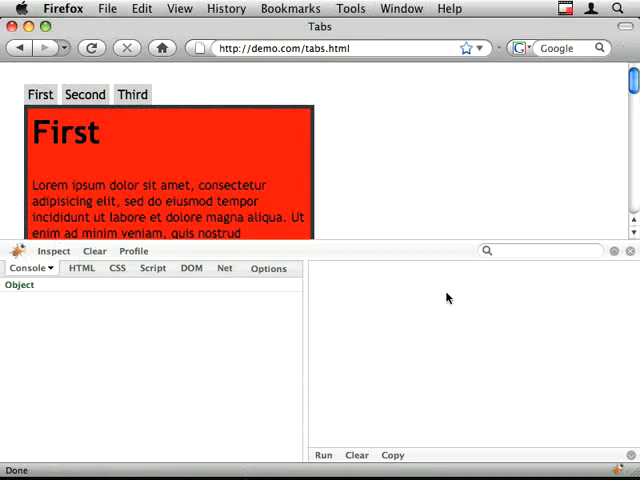
Step: Reload the page and check Firebug's Console for the Object logged by the plugin
left_click(183, 268)
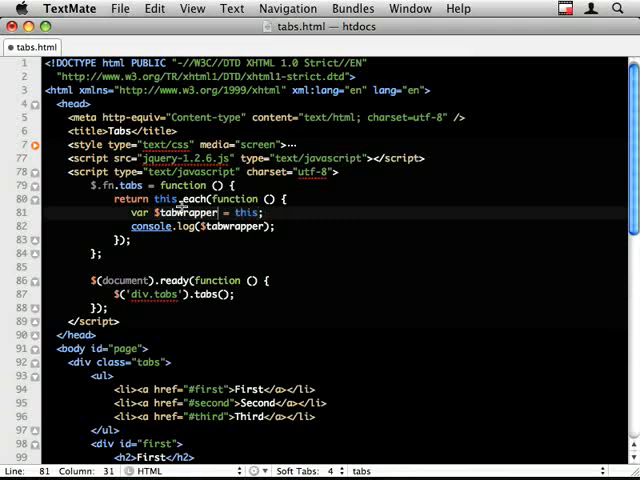
Step: Type and remove $tabwrapper.animation(), then begin a new $tabwrapper statement on line 83
key("backspace")
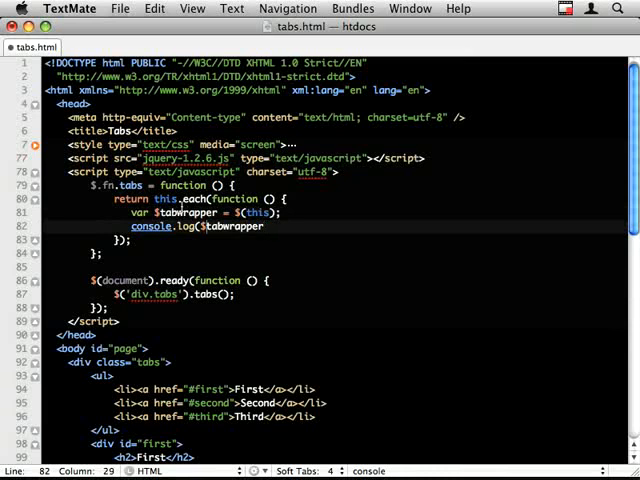
type("$tabwrapper.")
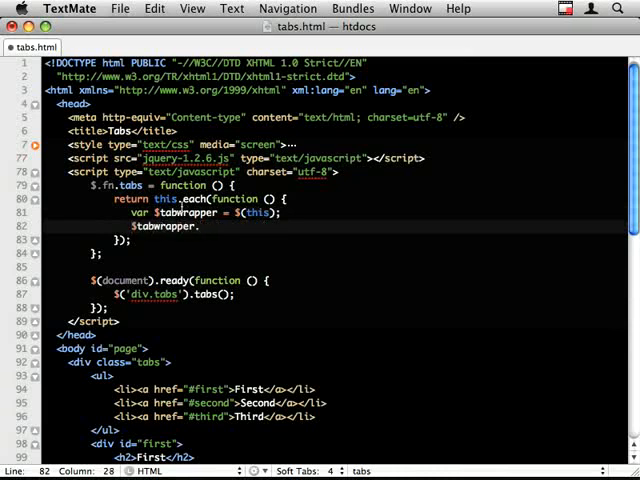
type(".animation()")
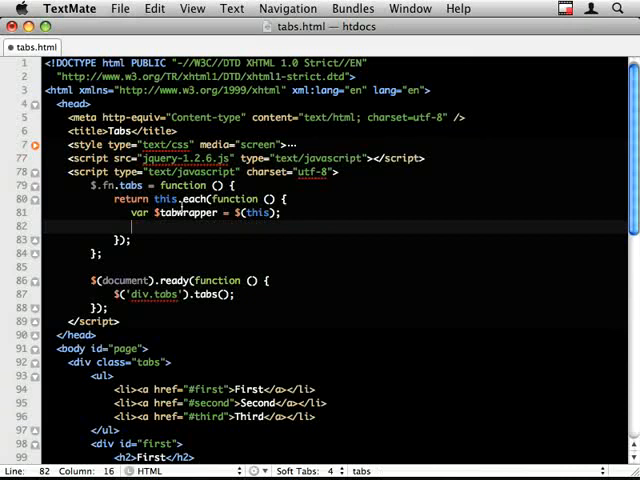
type("$tabwrapper")
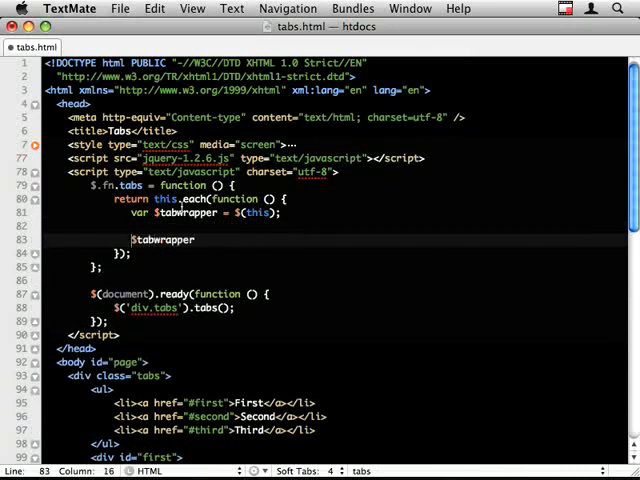
scroll("down", 3)
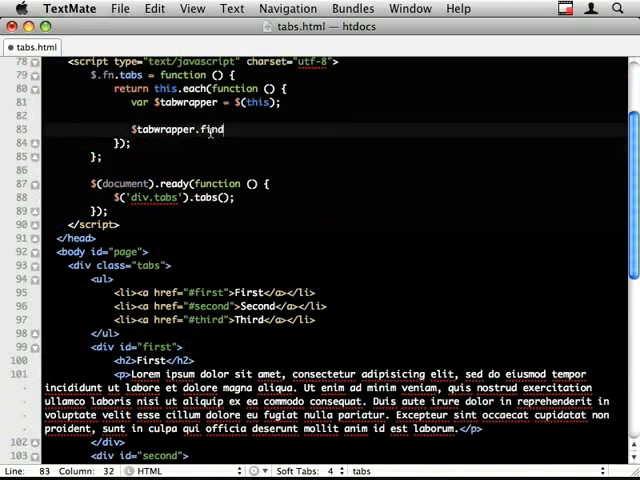
Step: Declare $panels as $tabwrapper.find('> div') and $tabs as $tabwrapper.find('> ul a')
type("('')")
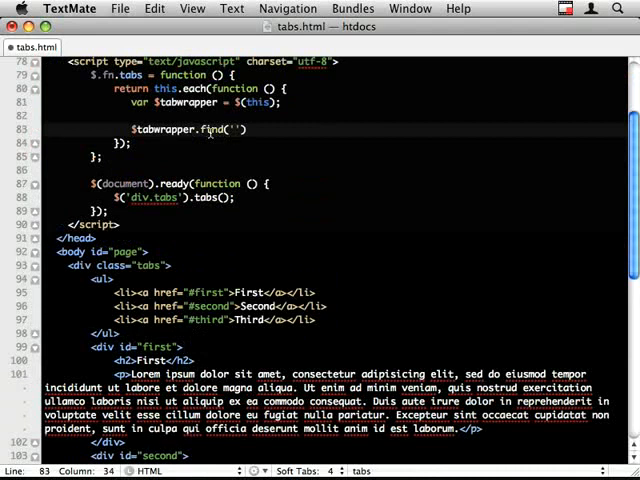
type(">")
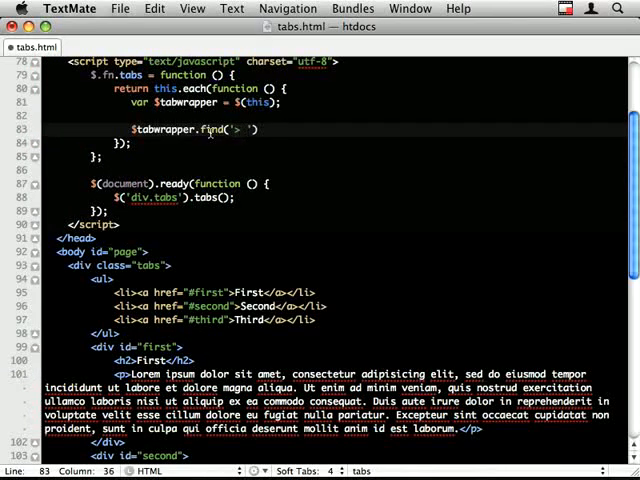
type("div")
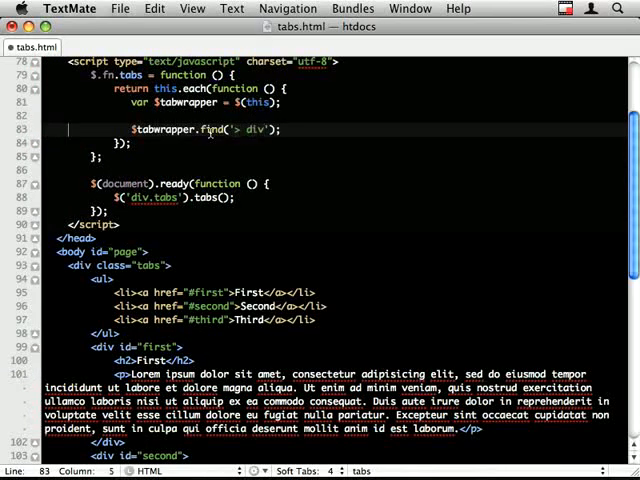
type("var")
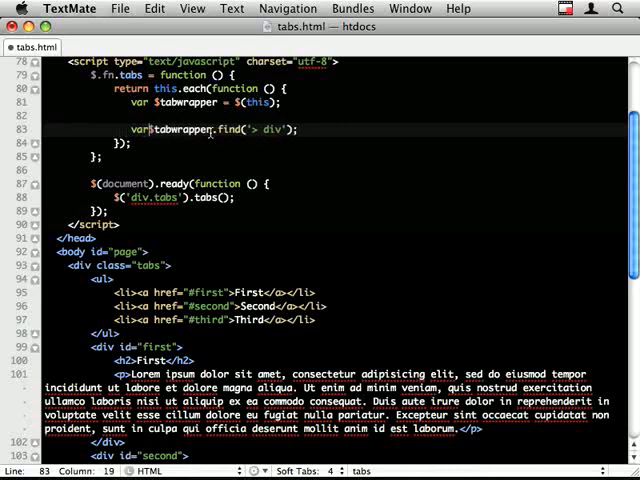
type("$tabs =")
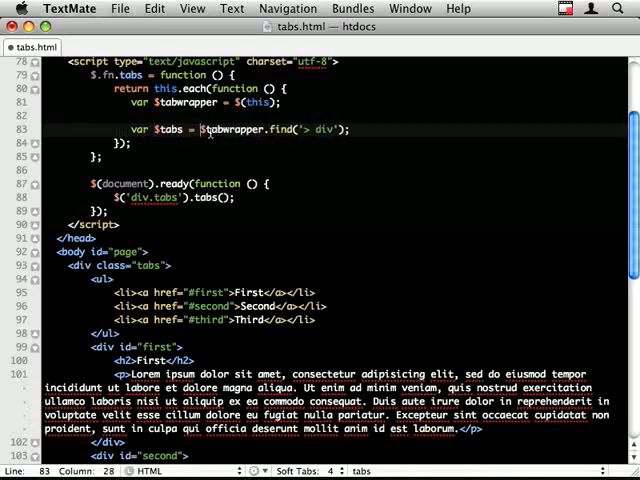
type("var $")
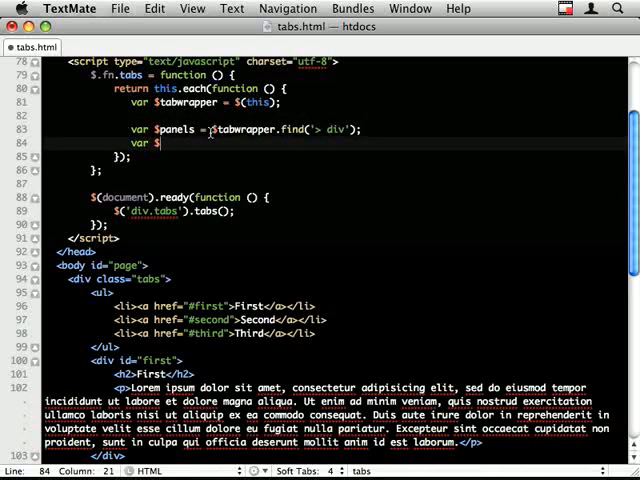
type("divs = $tabwrapper.find('")
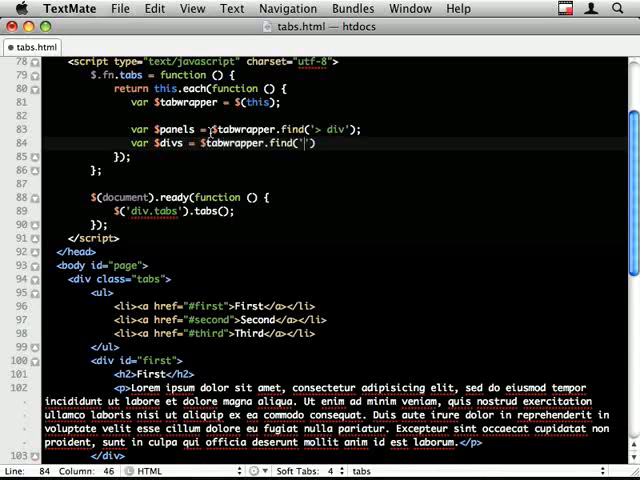
type("ul")
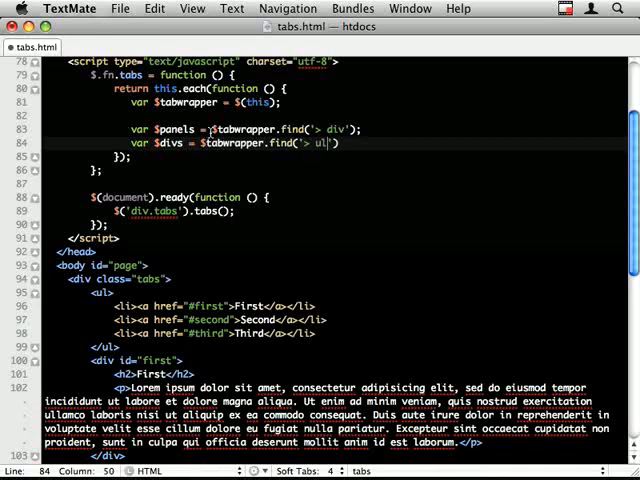
type("ab")
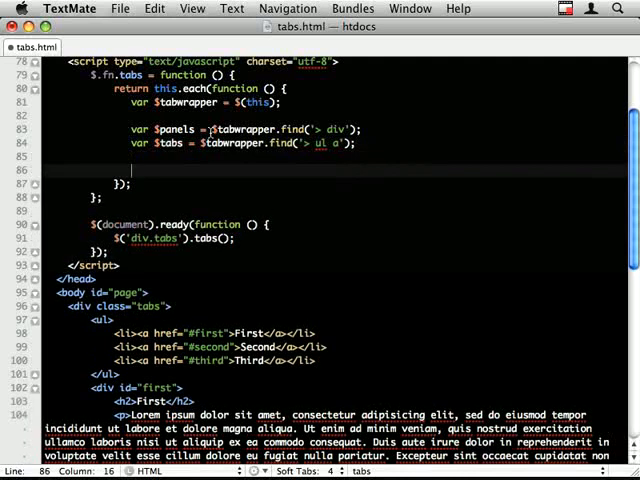
Step: Add an empty $tabs.click(function () { }) handler
type("$tab")
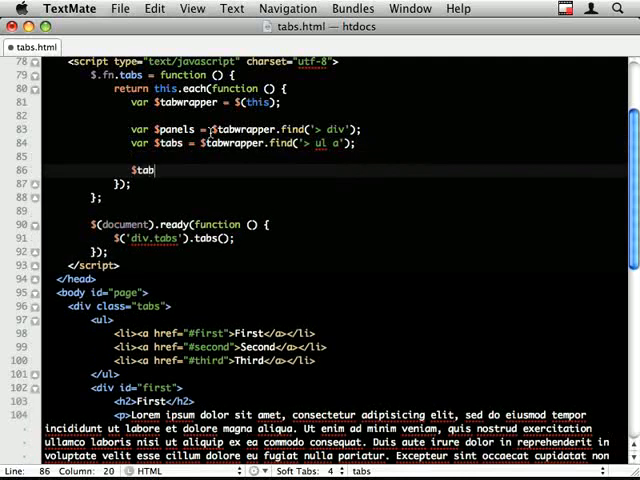
type("s.")
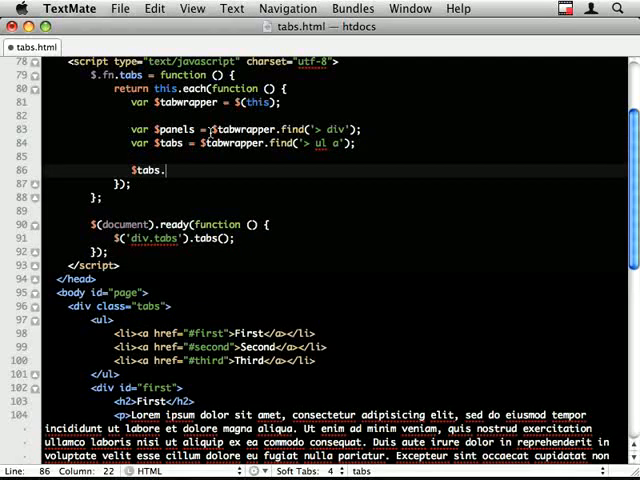
type("click(function () {")
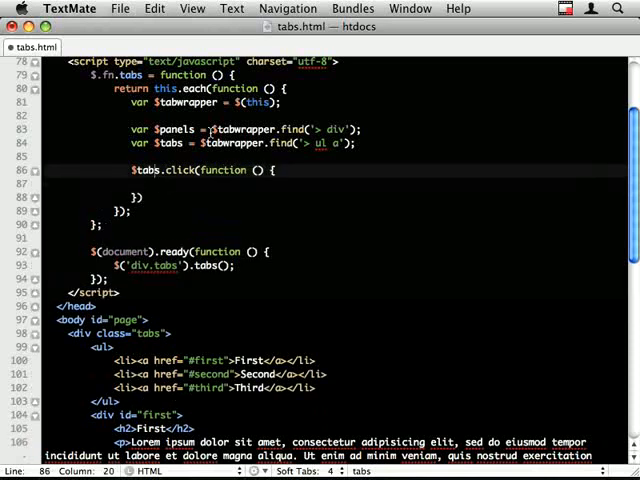
type("$")
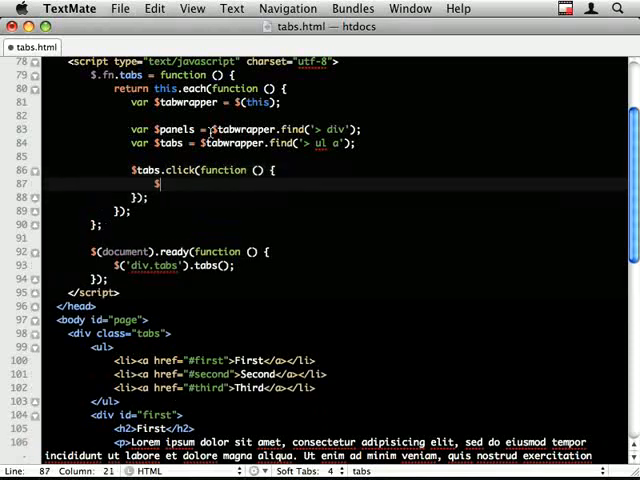
Step: Write $panels.hide().filter(this.hash).show(); inside the click handler
type("pa")
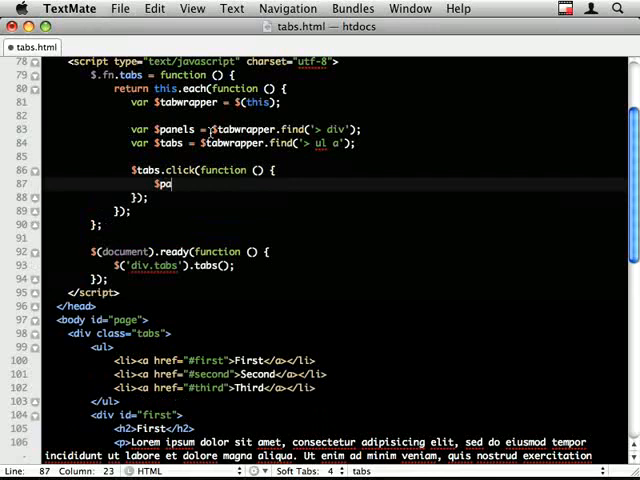
type("nels.hide();")
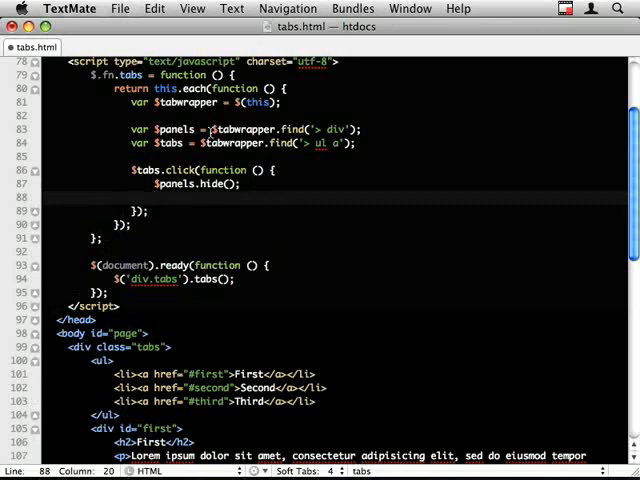
type(".filter()")
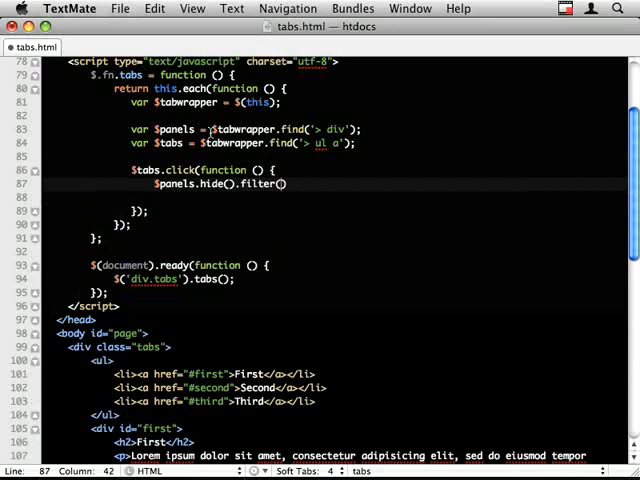
type("this")
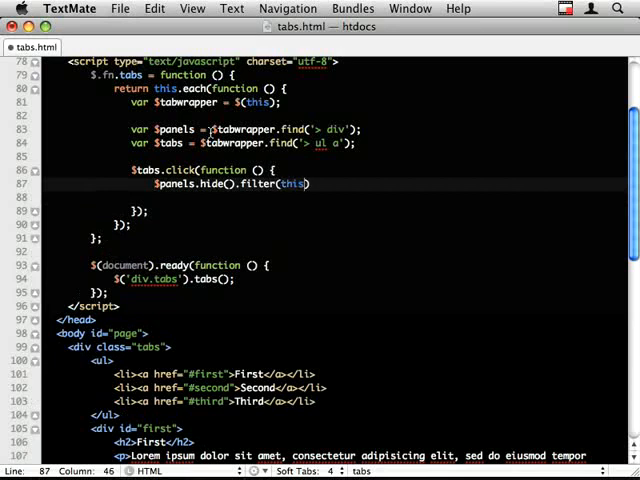
type(".hash).")
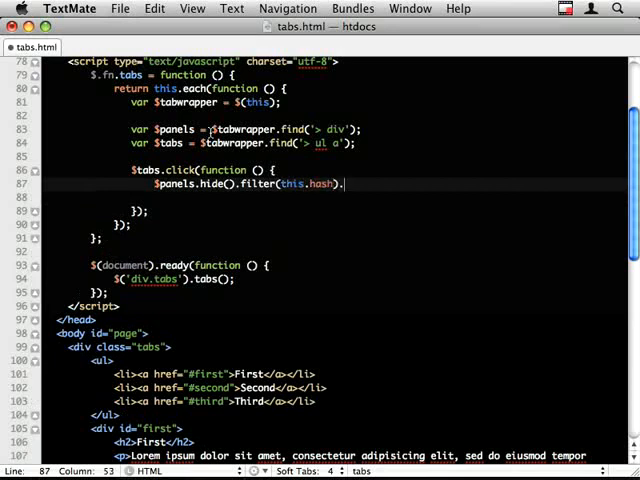
type(".show();")
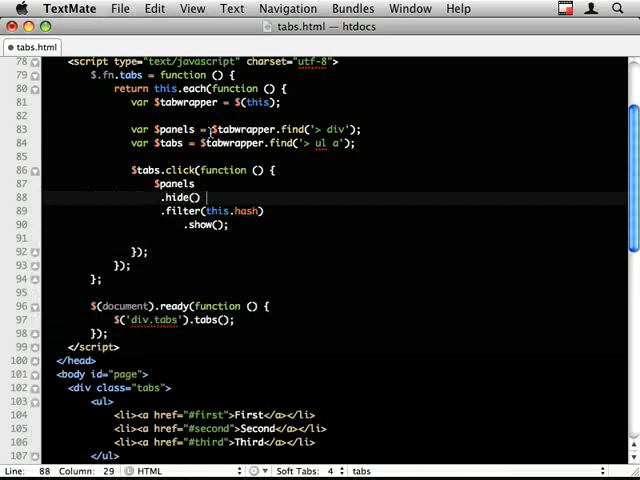
Step: Add // comments for hiding all panels, filtering by this.hash, and showing only that one
type("//")
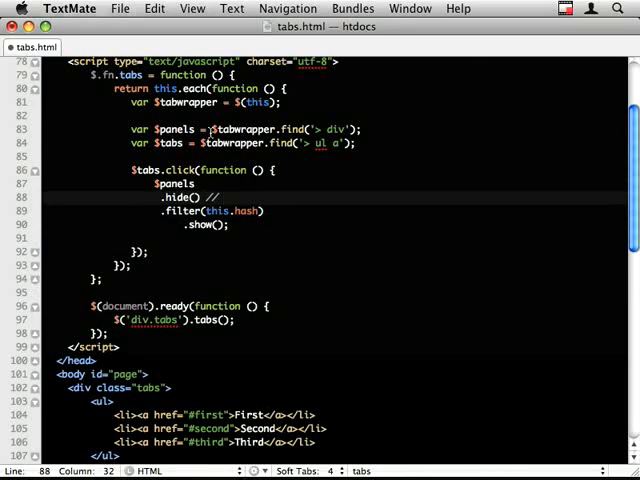
type("hide ALL the panels")
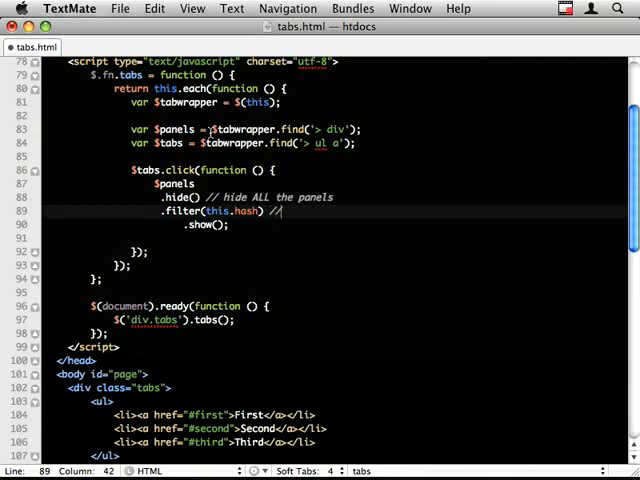
type("filter doc")
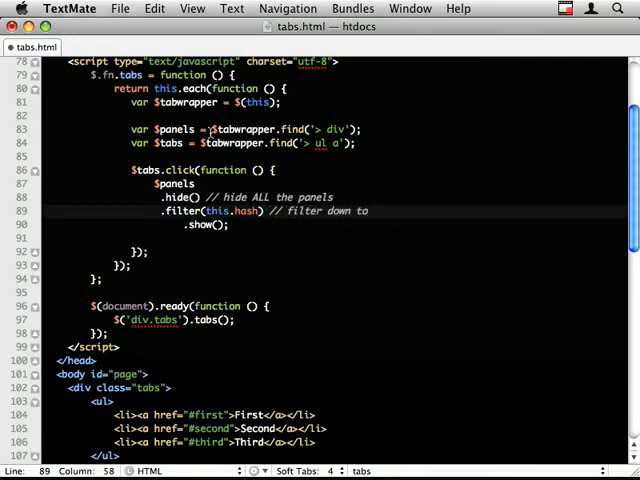
type("'this.hash'")
left_click(335, 224)
type(" //")
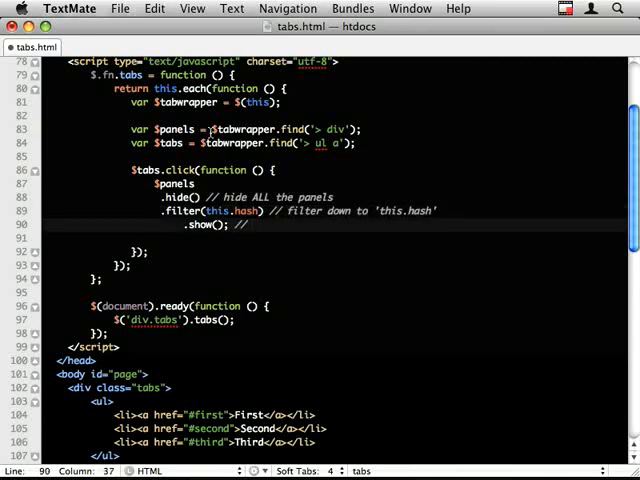
type("s")
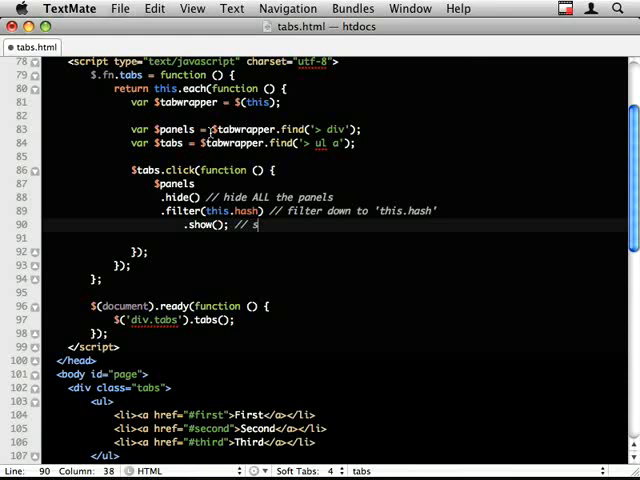
type("how only this on")
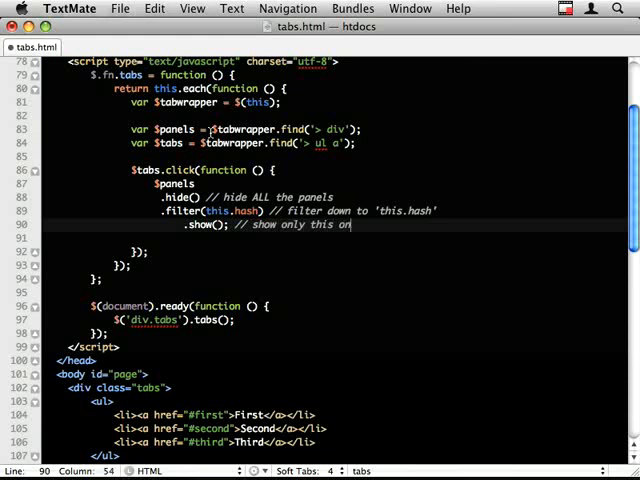
type("cl")
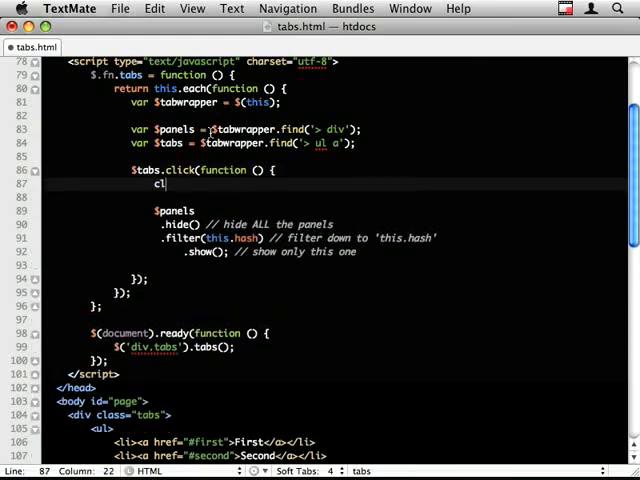
Step: Test tab switching with a console.log of this.hash, then make the handler return false
type("onsole.log(this.hash);")
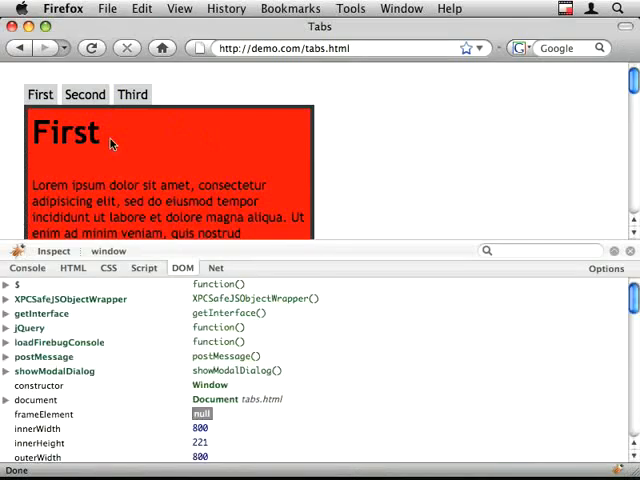
left_click(85, 93)
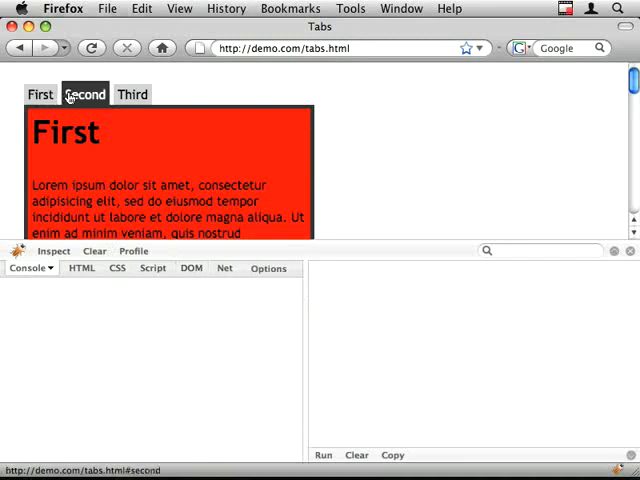
left_click(132, 93)
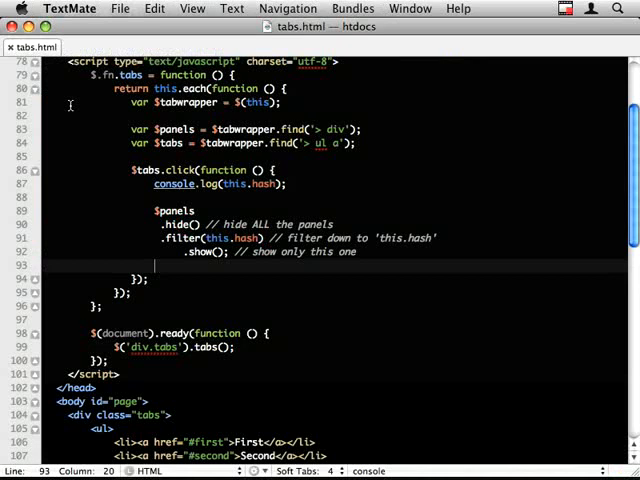
type("re")
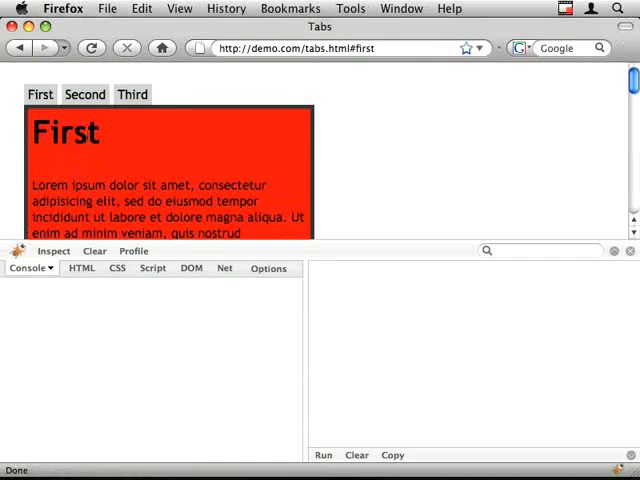
left_click(40, 94)
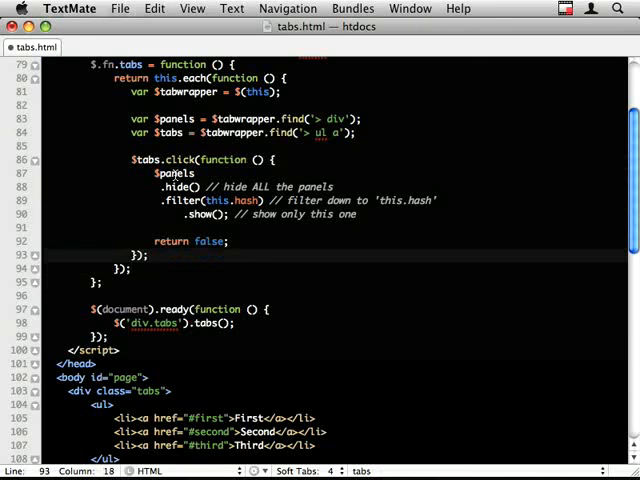
Step: Chain .filter(':first').click() after the click handler to select the first tab
type(".trig")
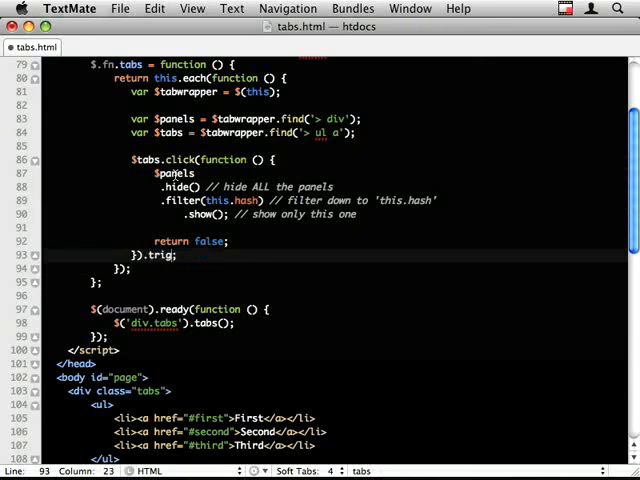
type("filter")
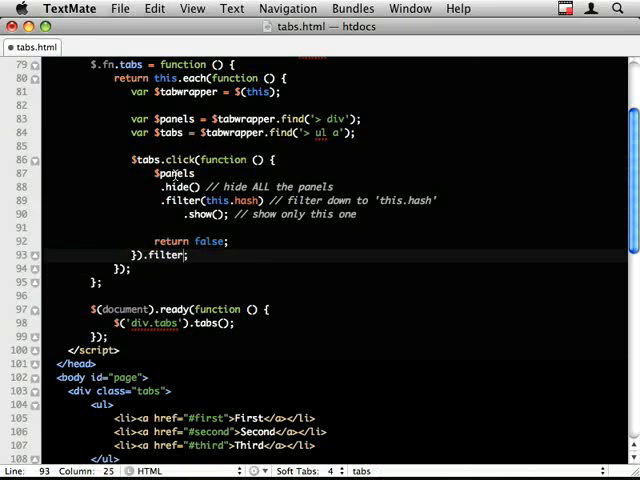
type("(")
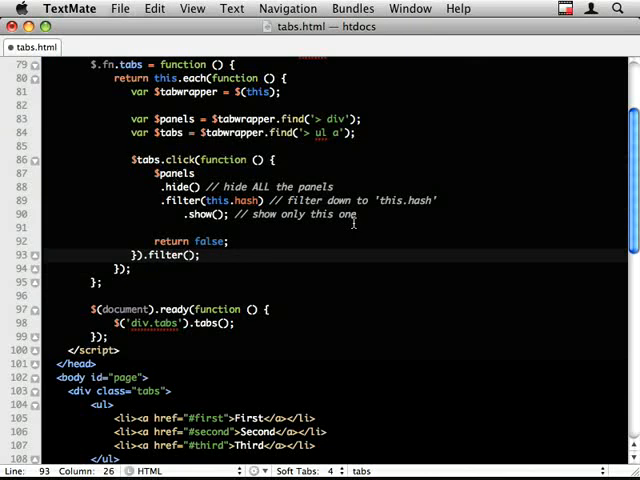
type(":first'")
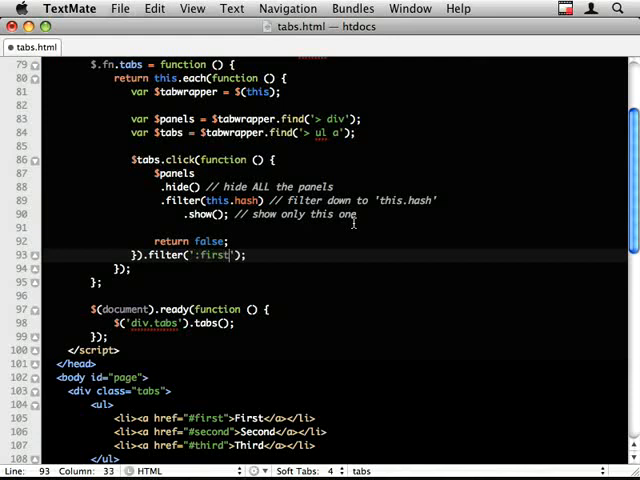
type(".click()")
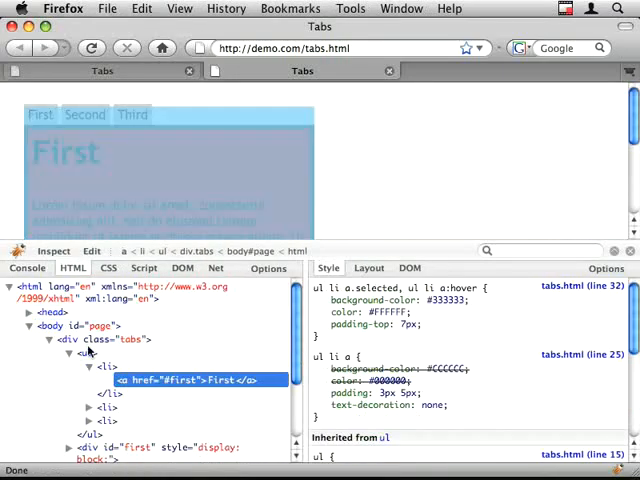
Step: Inspect the First tab's link markup in Firebug, confirming it has no selected class
right_click(185, 380)
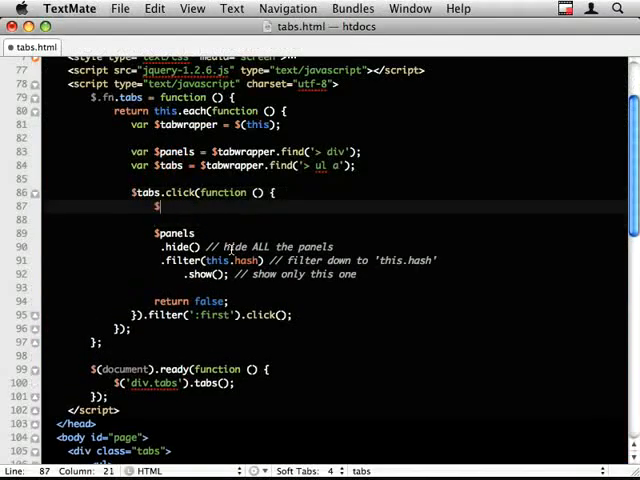
Step: Start the click handler with $tabs.removeClass('selected') and $(this).addClass('selected')
type("tabs.removeClass('")
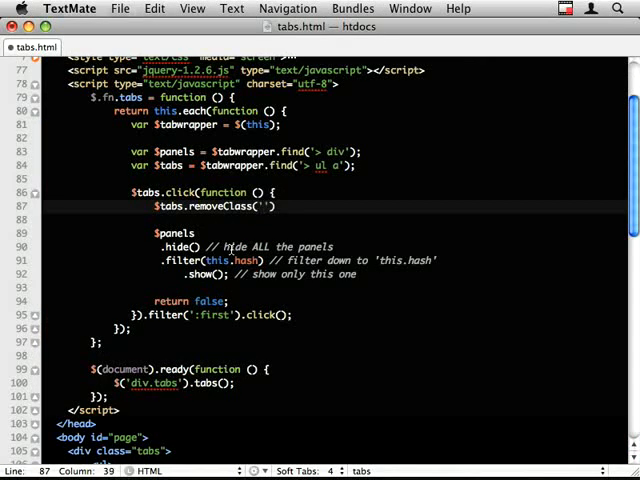
type("sl")
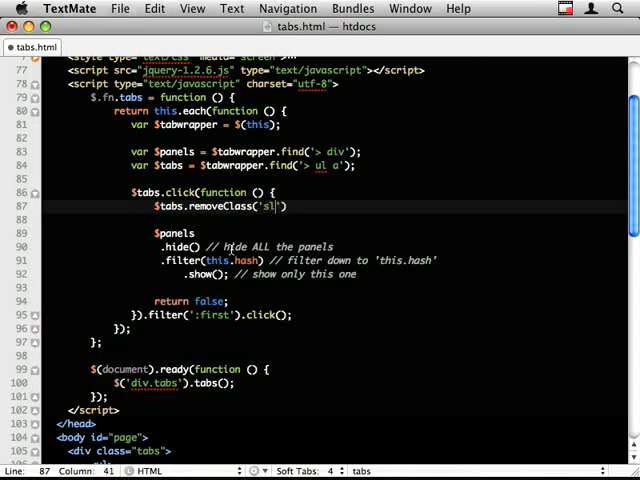
type("elected")
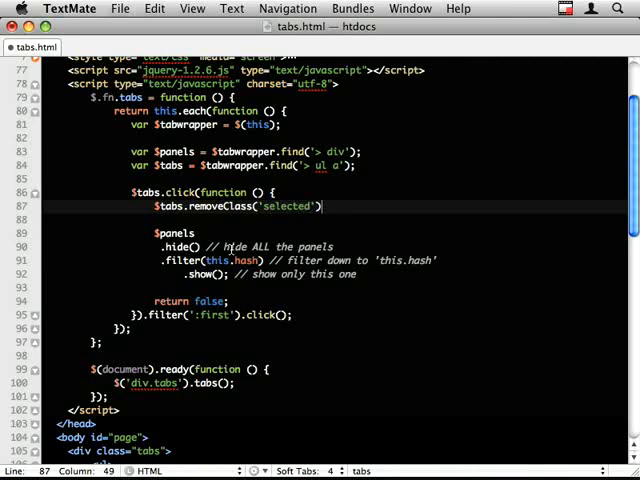
type("$(this)")
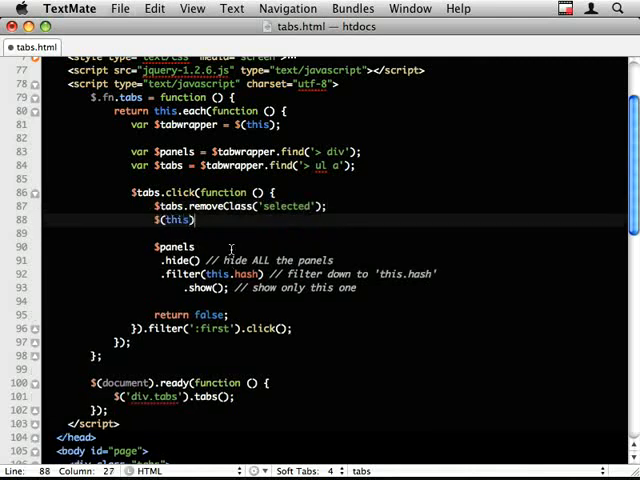
type(".addClass('s'")
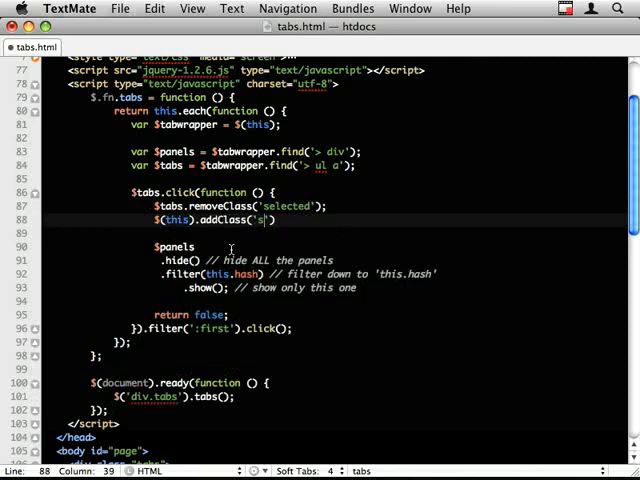
type("elected');")
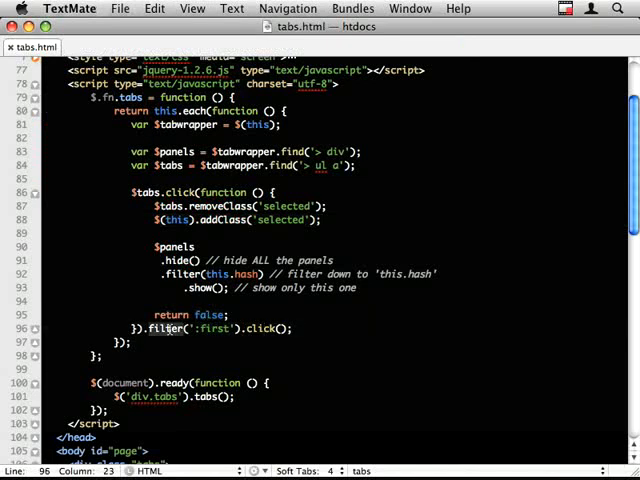
mouse_move(350, 170)
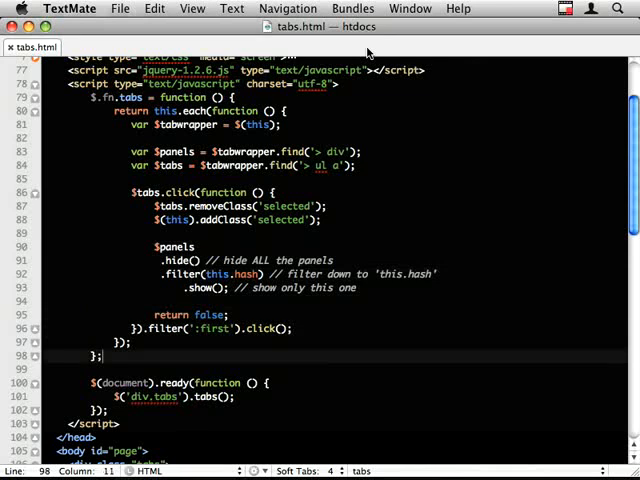
Step: Log window.location.hash on ready, load the #third page, and begin the hash ternary in .filter()
type("class=\"selected\" href=\"#first")
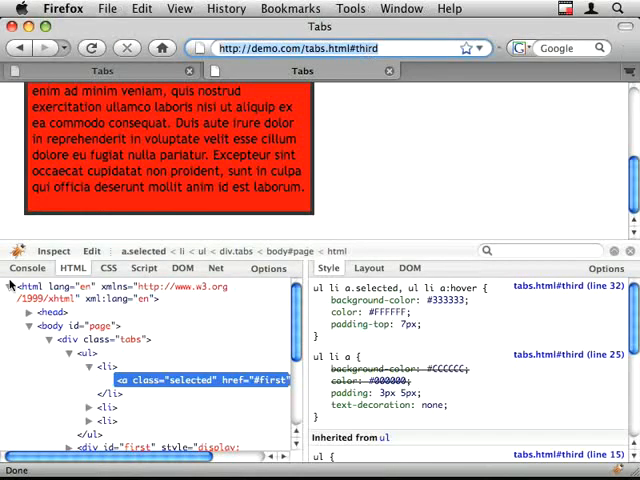
left_click(27, 268)
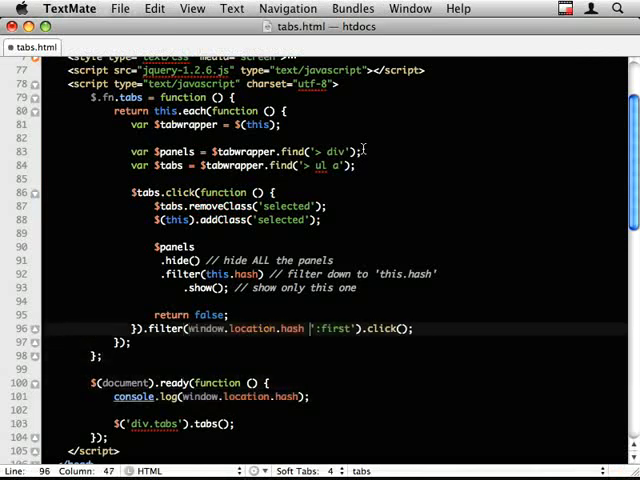
type("? window.location.hash")
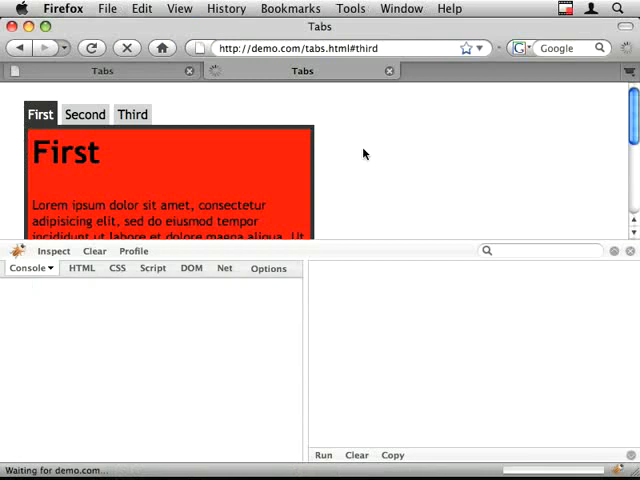
Step: In Firebug, filter $('a') by the [hash=#third] selector and confirm exactly one link matches
scroll("down", 3)
type("$")
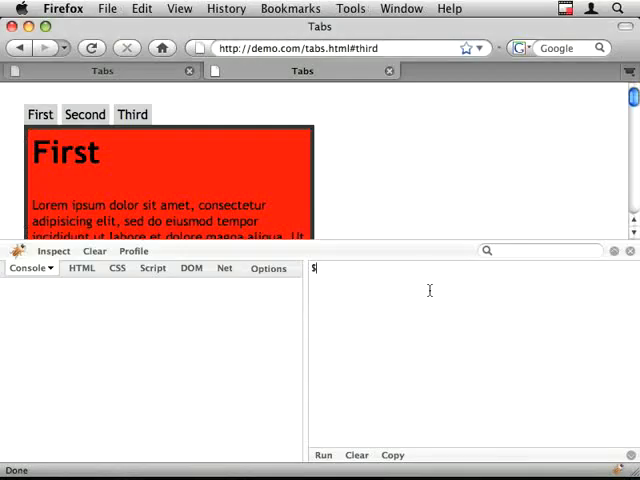
type("('a')")
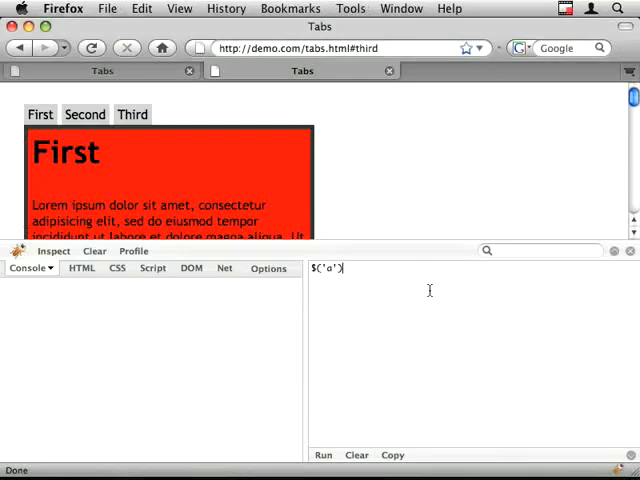
type(".filt")
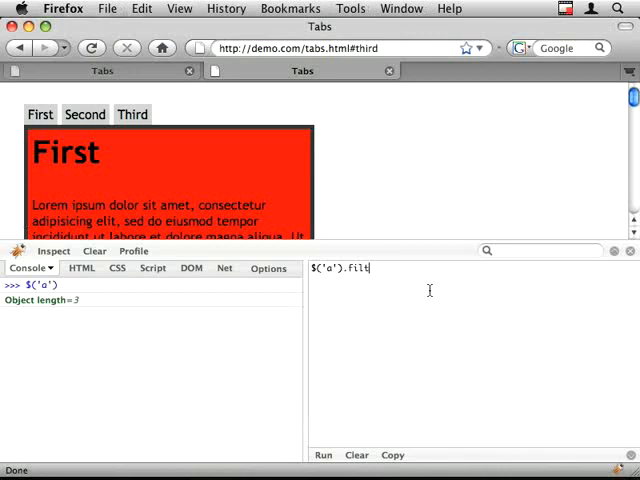
type("er(window.")
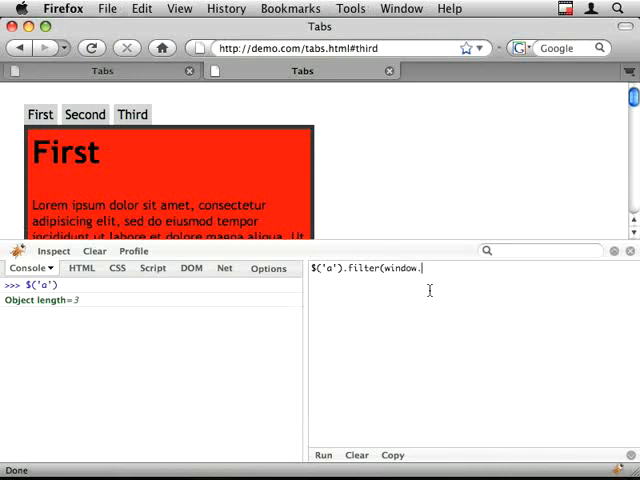
type("location.H")
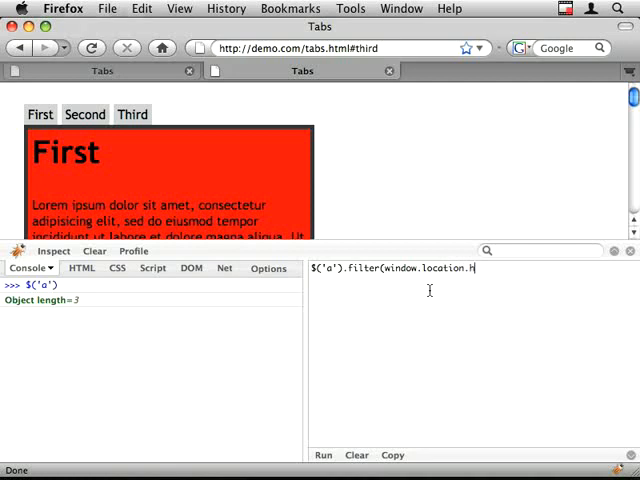
key("Return")
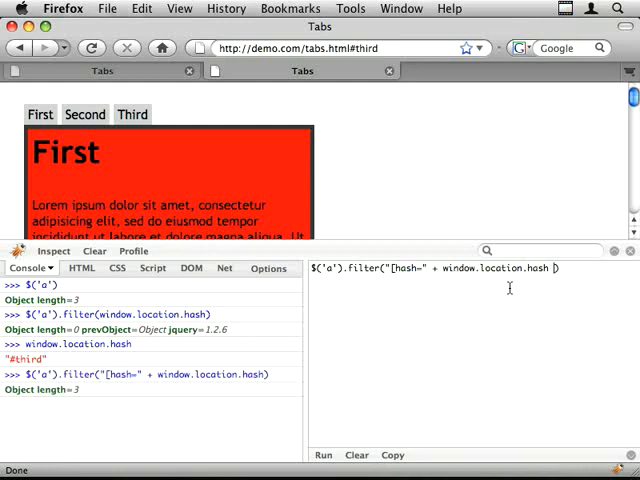
type("+ \"]")
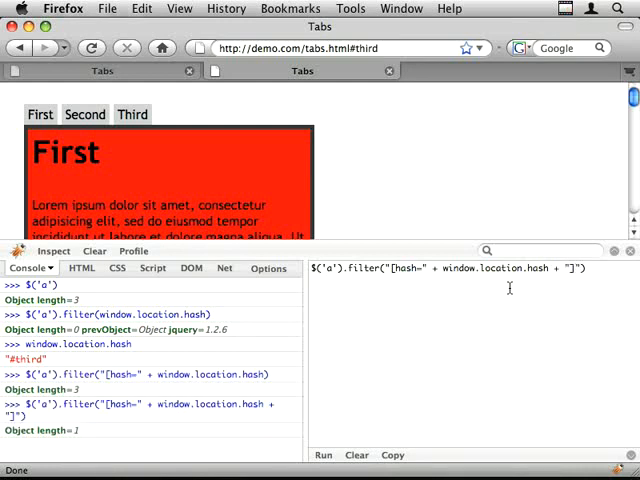
left_click(182, 268)
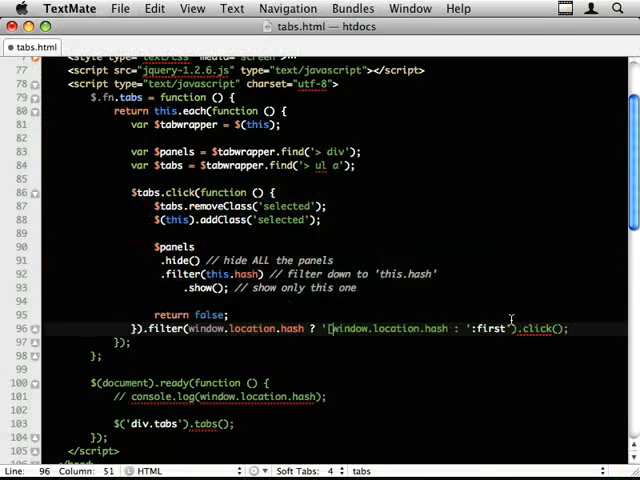
Step: Make the filter '[hash=' + window.location.hash + ']' with a ':first' fallback, then review it
type("hash=' +")
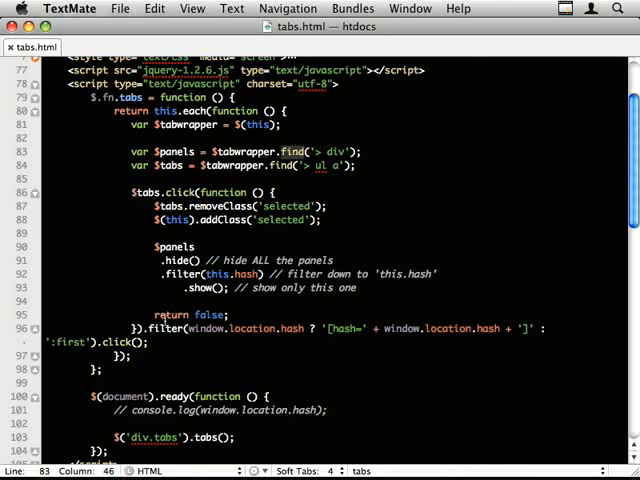
left_click(263, 334)
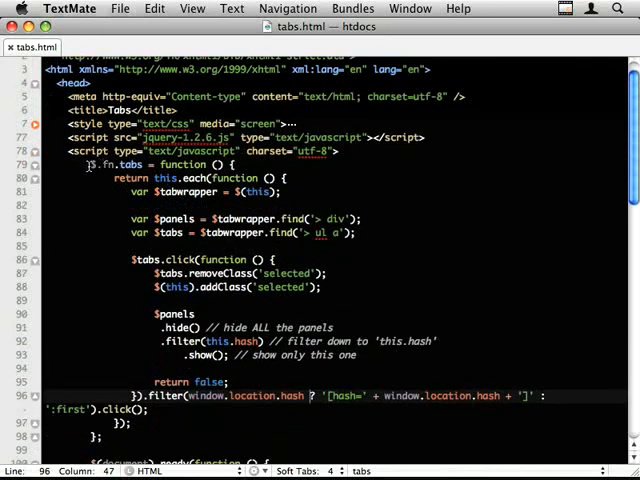
scroll("down", 3)
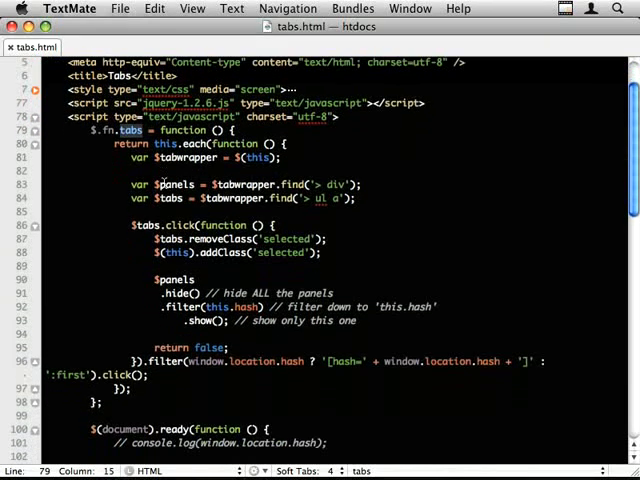
scroll("down", 3)
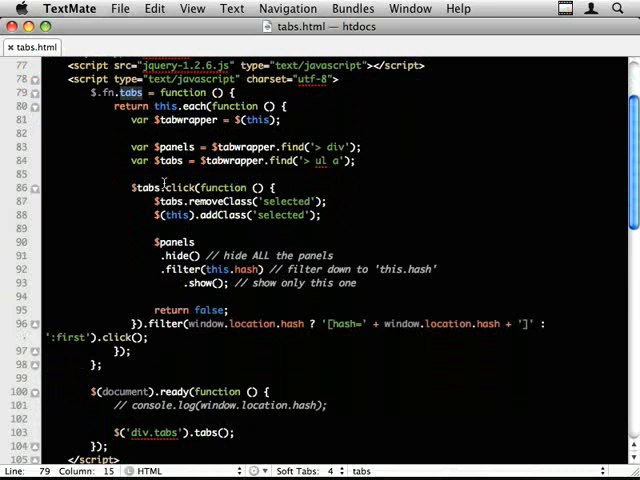